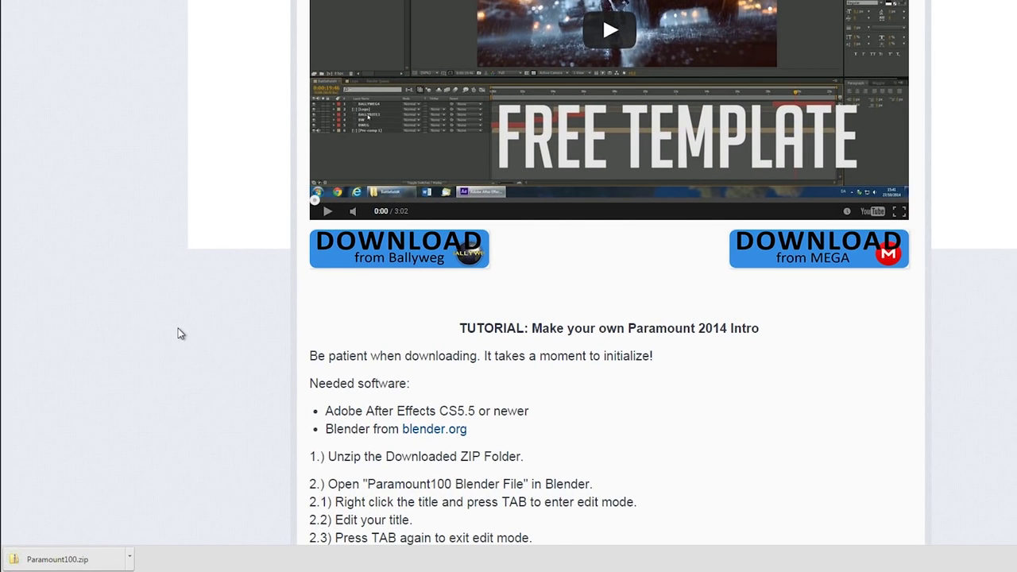
Extract Paramount100.zip into E:\Paramount100 and open the extracted folder.
{"action": "right_click", "coordinate": [71, 102]}
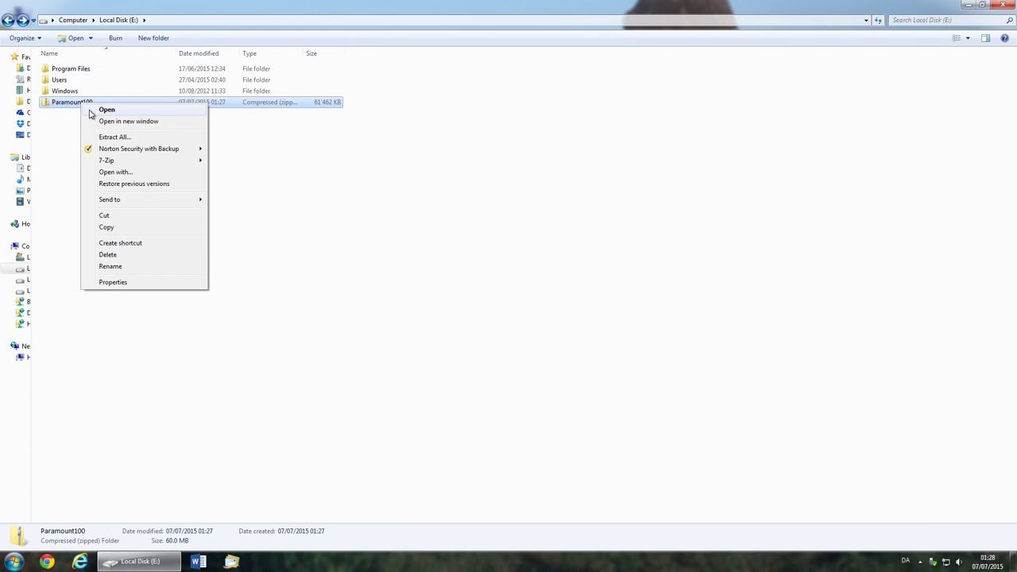
{"action": "left_click", "coordinate": [115, 136]}
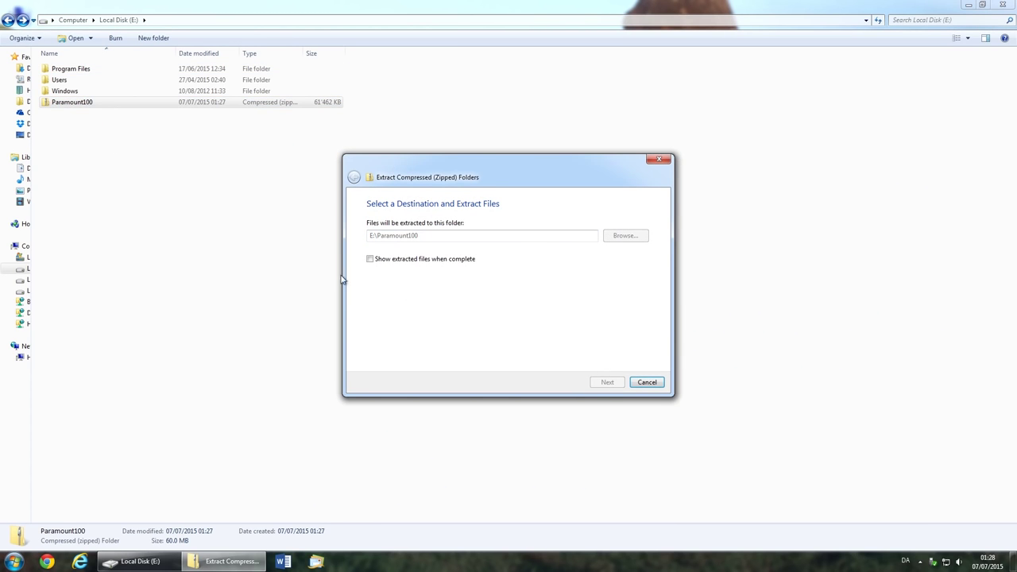
{"action": "left_click", "coordinate": [606, 382]}
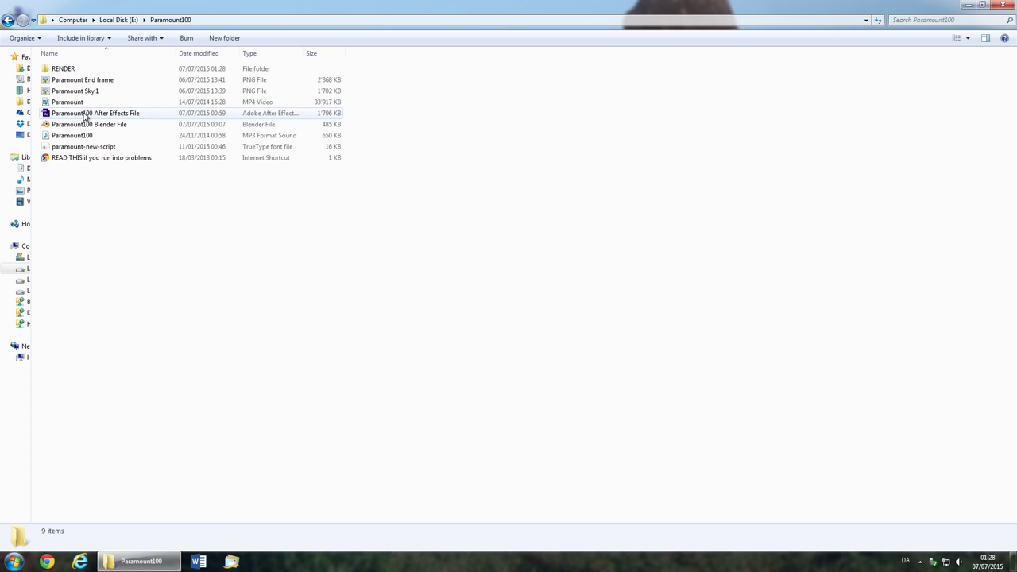
Open 'Paramount100 Blender File' from the extracted folder in Blender.
{"action": "left_click", "coordinate": [89, 124]}
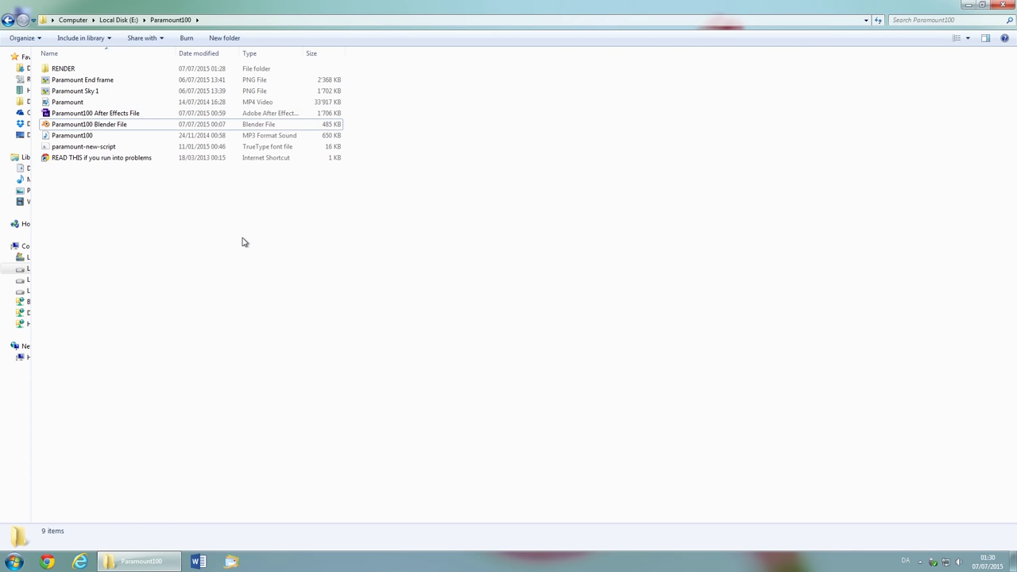
{"action": "left_click", "coordinate": [84, 146]}
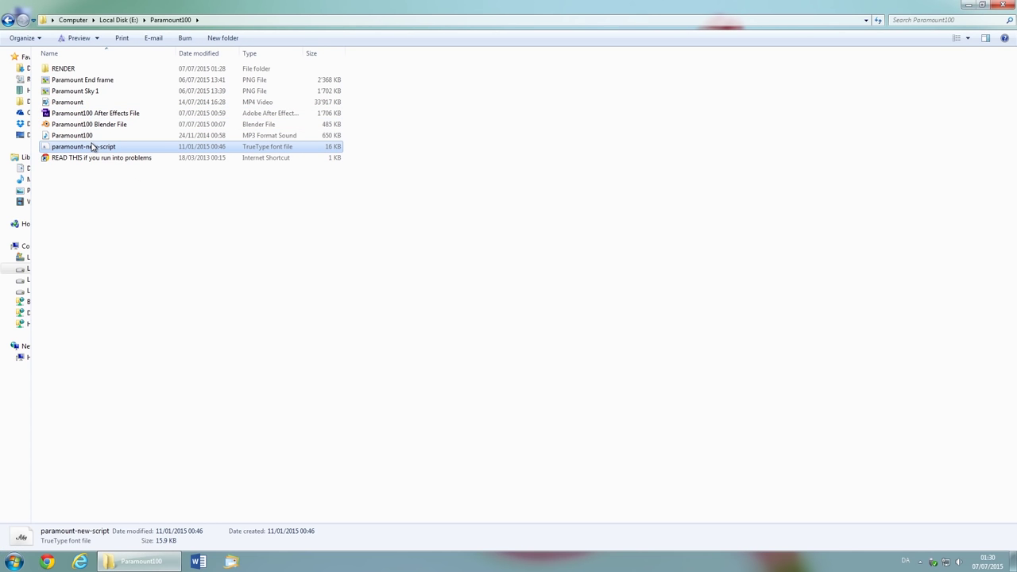
{"action": "mouse_move", "coordinate": [83, 146]}
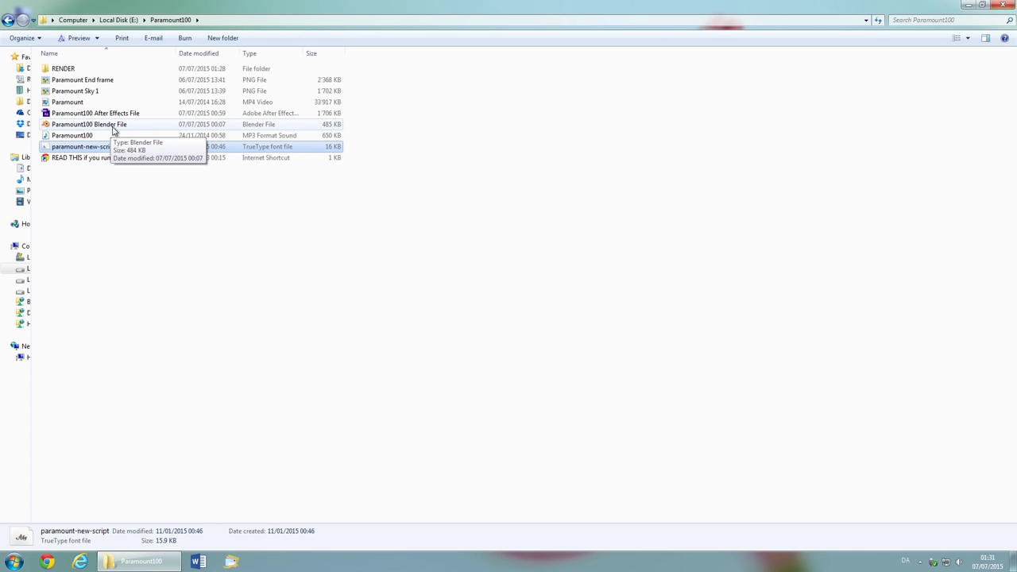
{"action": "double_click", "coordinate": [89, 124]}
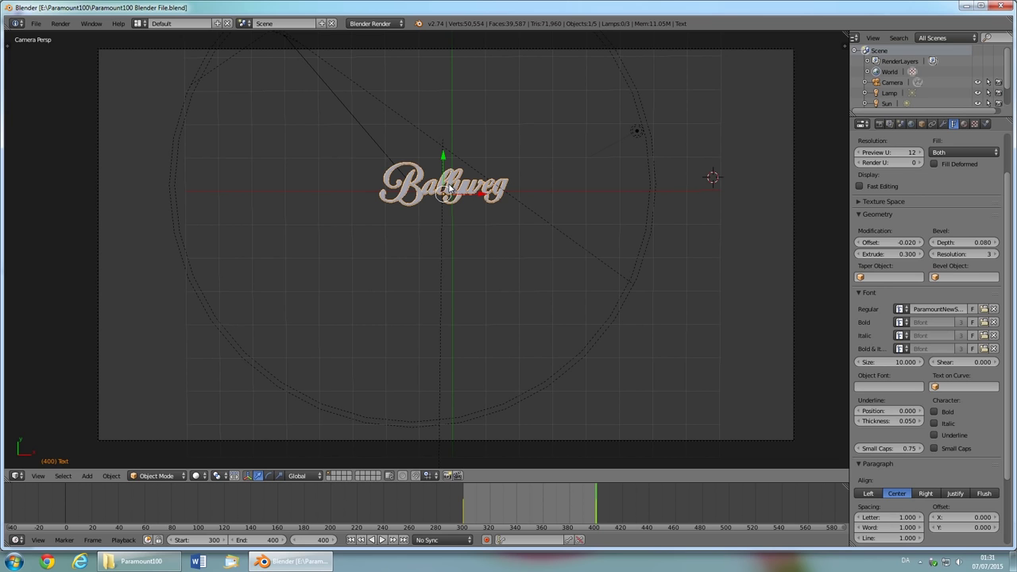
Retype the title text object's lettering in Edit Mode so it reads 'Ballyweg'.
{"action": "right_click", "coordinate": [443, 187]}
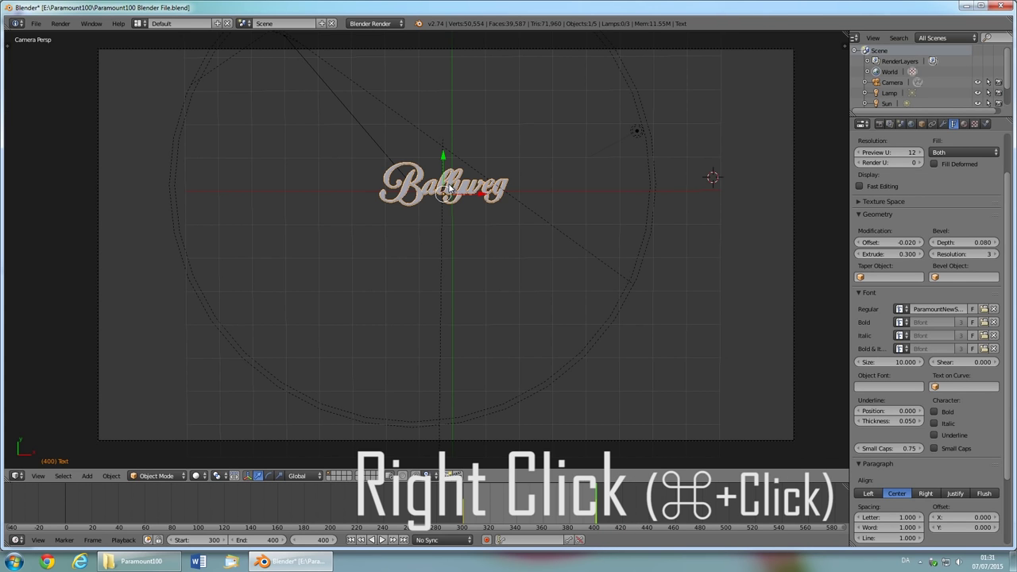
{"action": "key", "text": "Tab"}
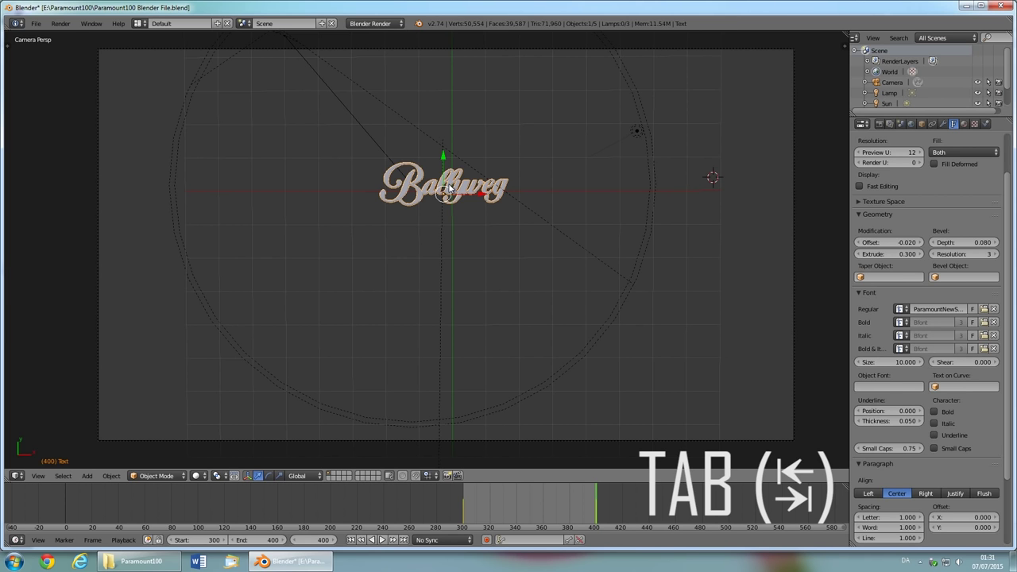
{"action": "key", "text": "Tab"}
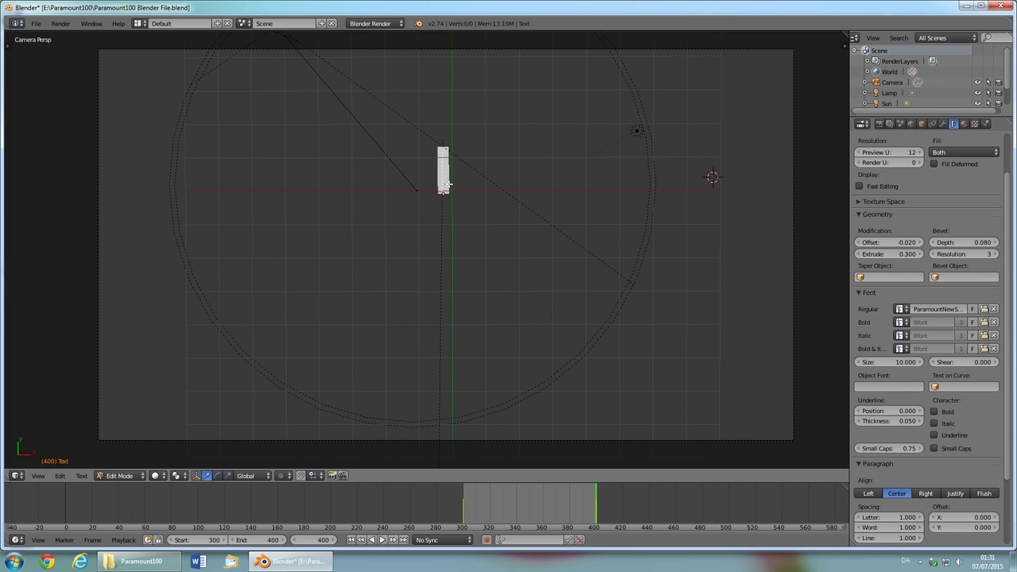
{"action": "type", "text": "Balli"}
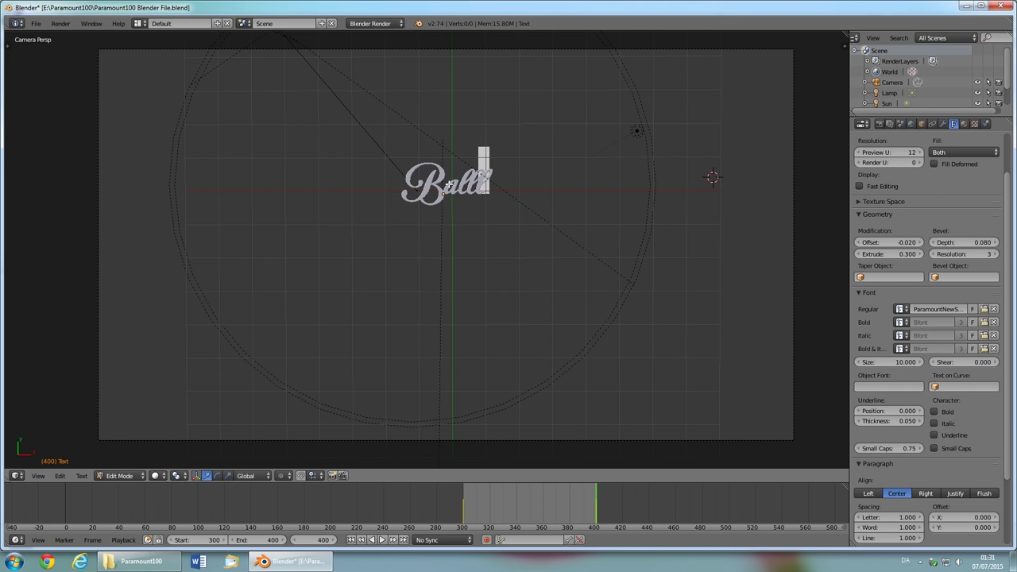
{"action": "key", "text": "Tab"}
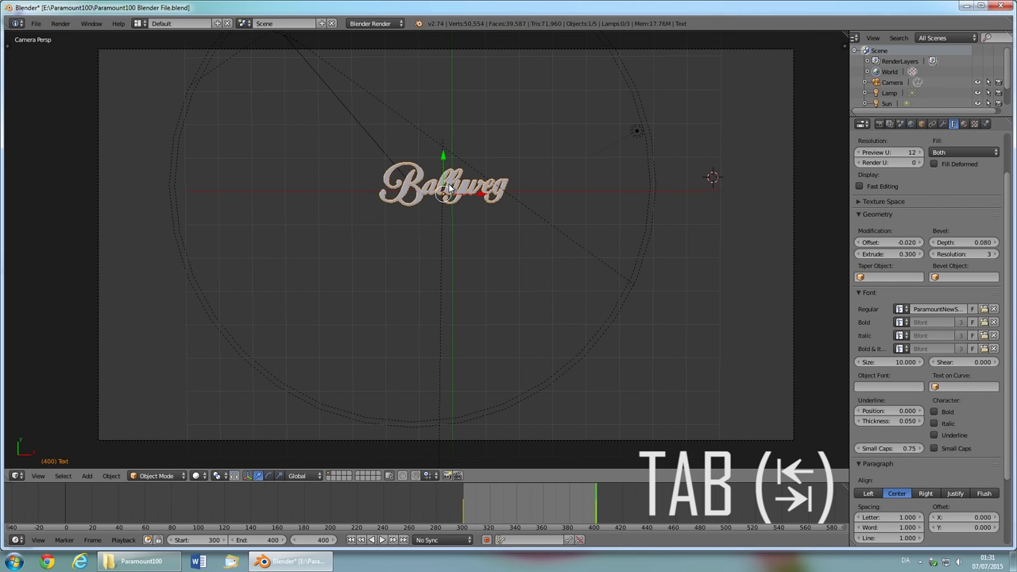
{"action": "key", "text": "Tab"}
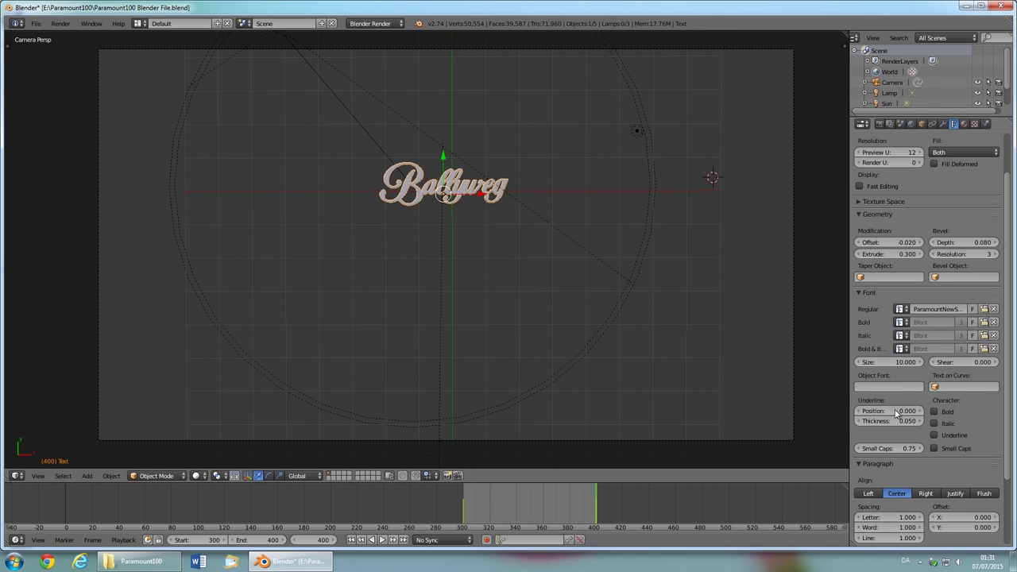
{"action": "left_click", "coordinate": [906, 517]}
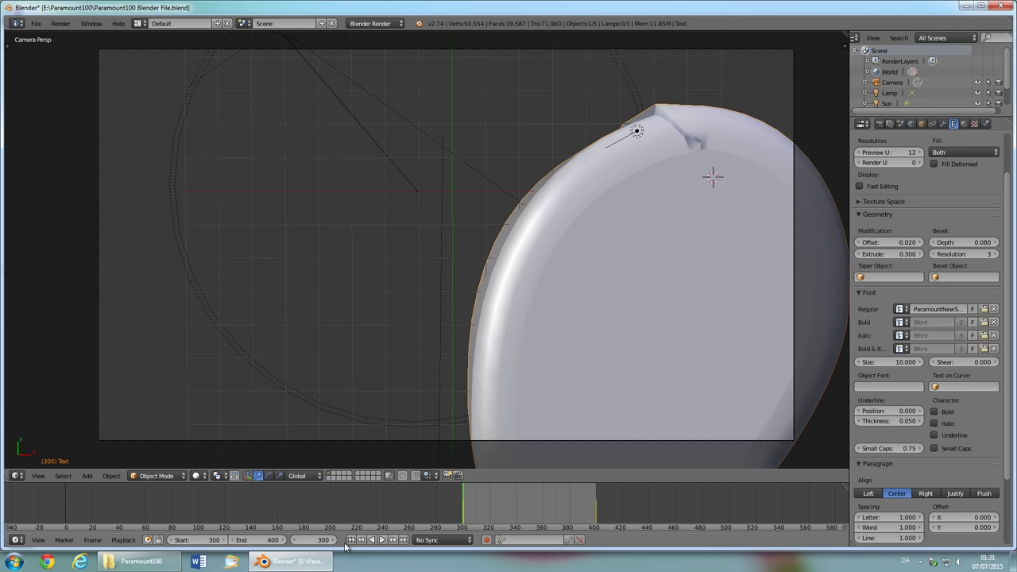
{"action": "mouse_move", "coordinate": [26, 41]}
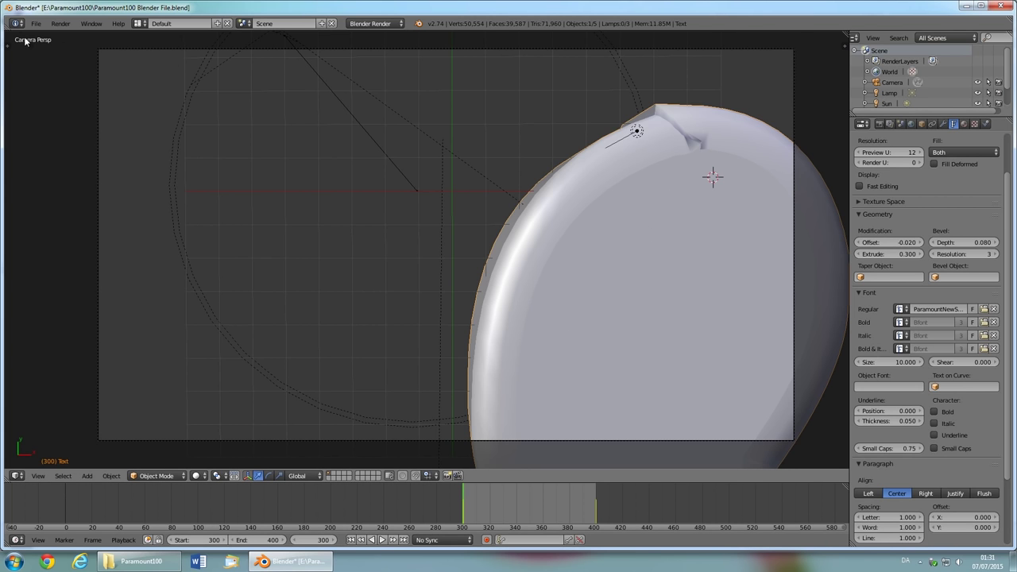
{"action": "mouse_move", "coordinate": [355, 259]}
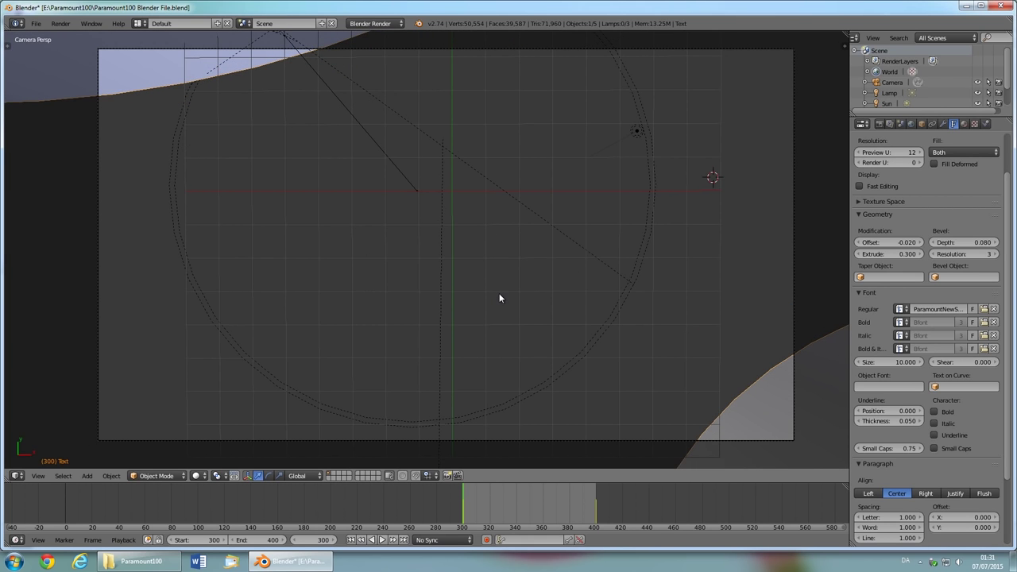
Insert a LocScale keyframe for the title at frame 300.
{"action": "key", "text": "i"}
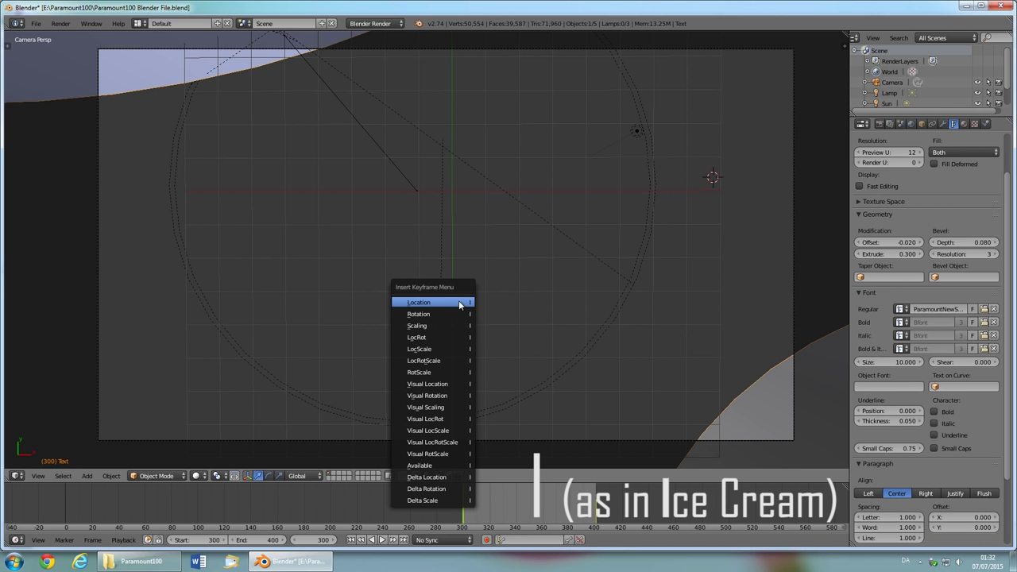
{"action": "mouse_move", "coordinate": [433, 349]}
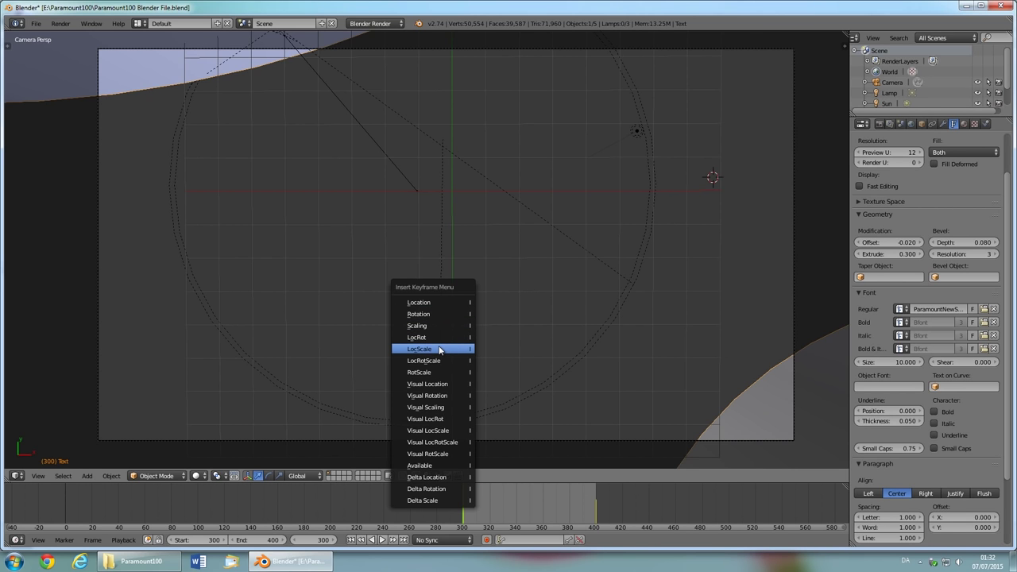
{"action": "left_click", "coordinate": [419, 349]}
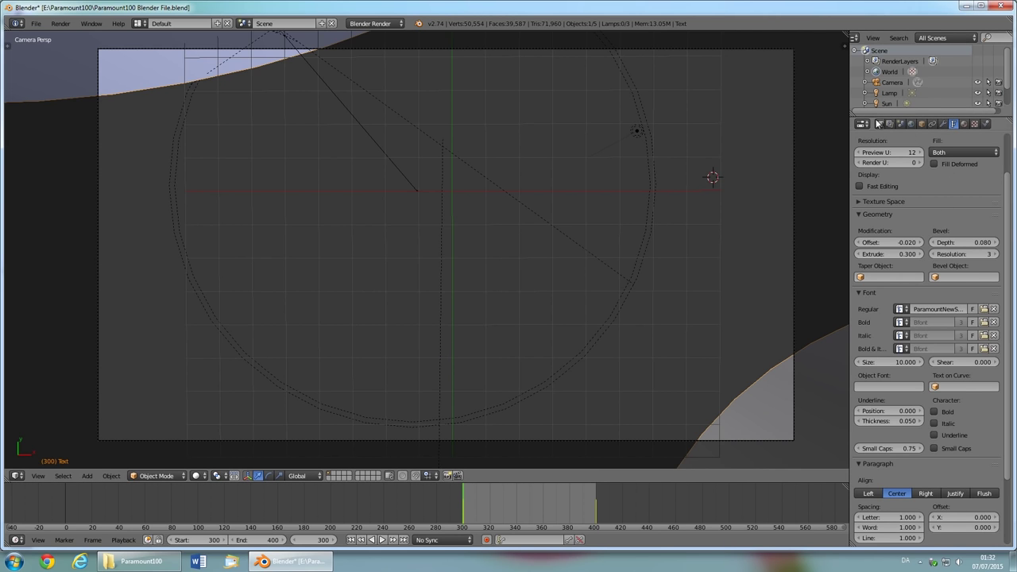
{"action": "mouse_move", "coordinate": [878, 125]}
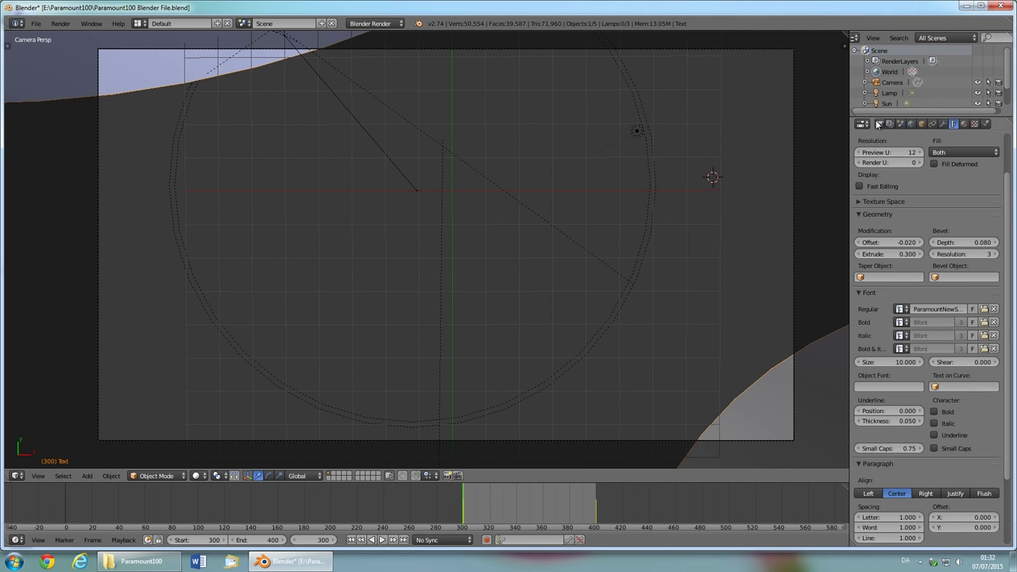
{"action": "left_click", "coordinate": [861, 124]}
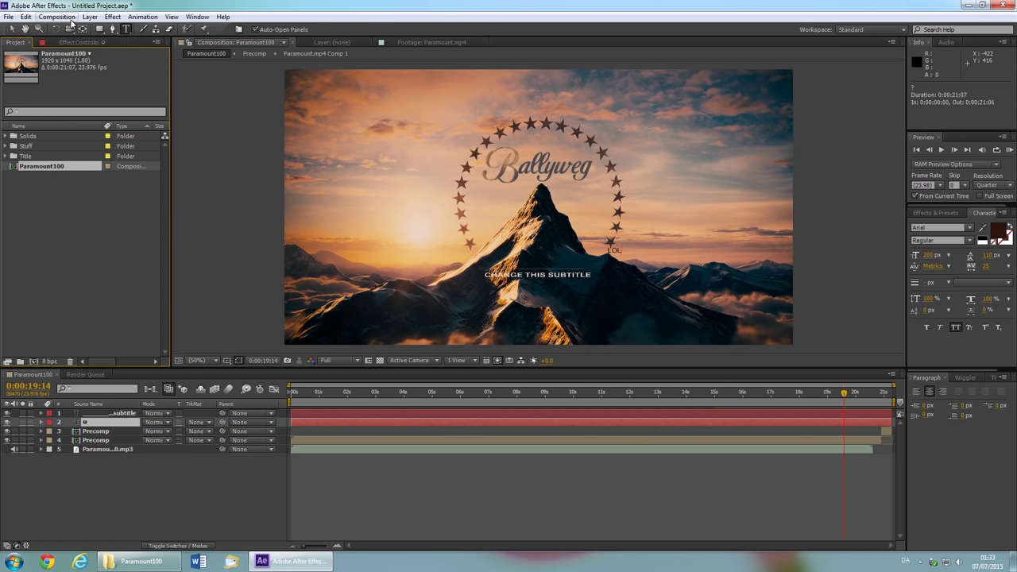
Add the Paramount100 composition to the Render Queue from the Composition menu.
{"action": "left_click", "coordinate": [57, 16]}
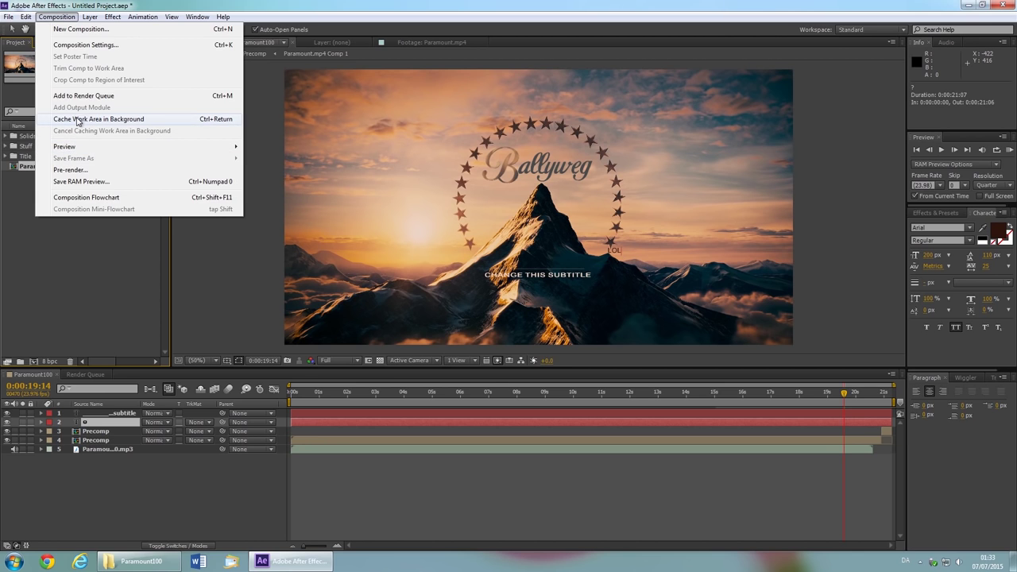
{"action": "mouse_move", "coordinate": [83, 96]}
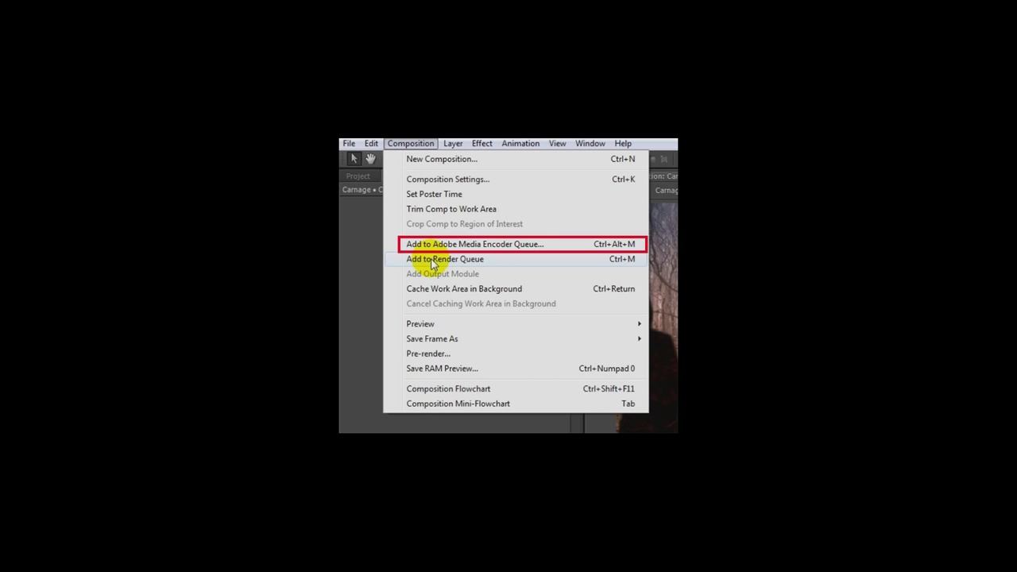
{"action": "left_click", "coordinate": [445, 259]}
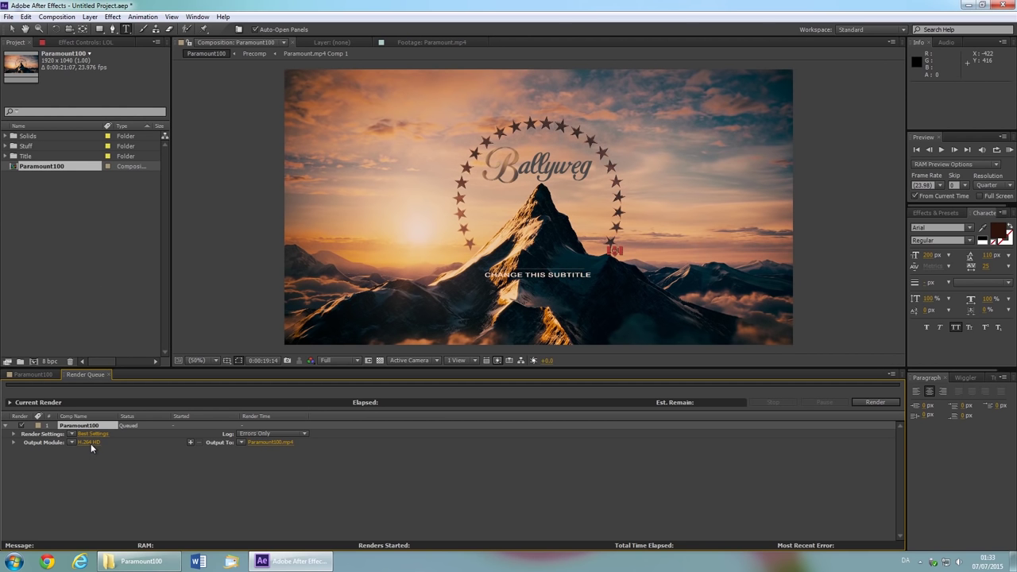
Confirm H.264 output module settings and render Paramount100.mp4.
{"action": "left_click", "coordinate": [88, 443]}
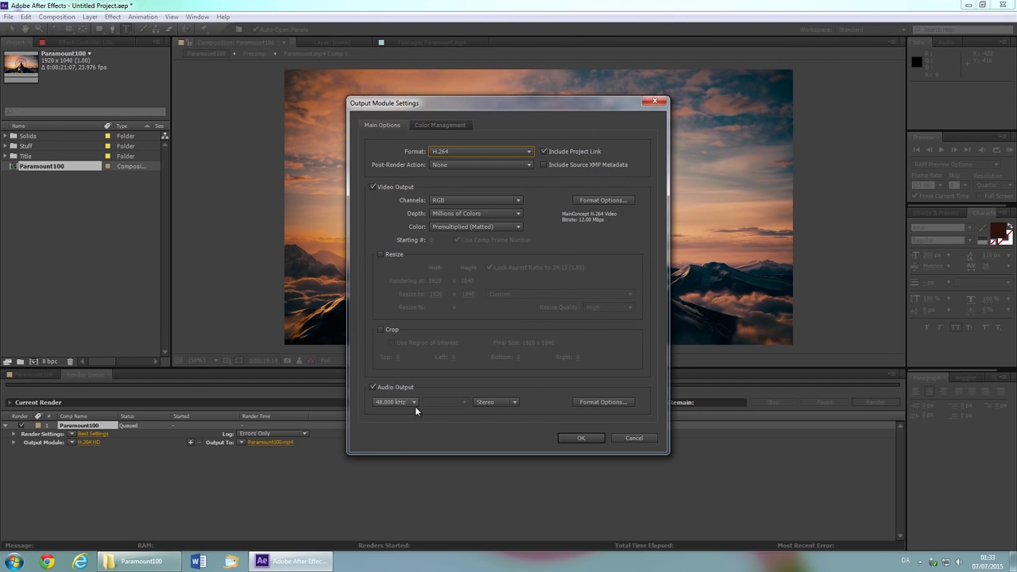
{"action": "left_click", "coordinate": [580, 438]}
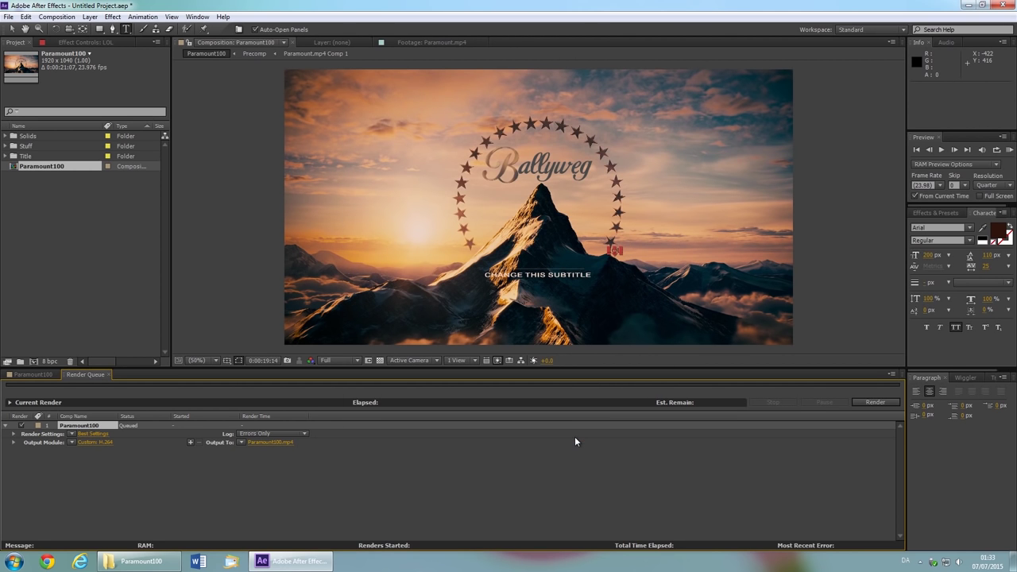
{"action": "left_click", "coordinate": [875, 402]}
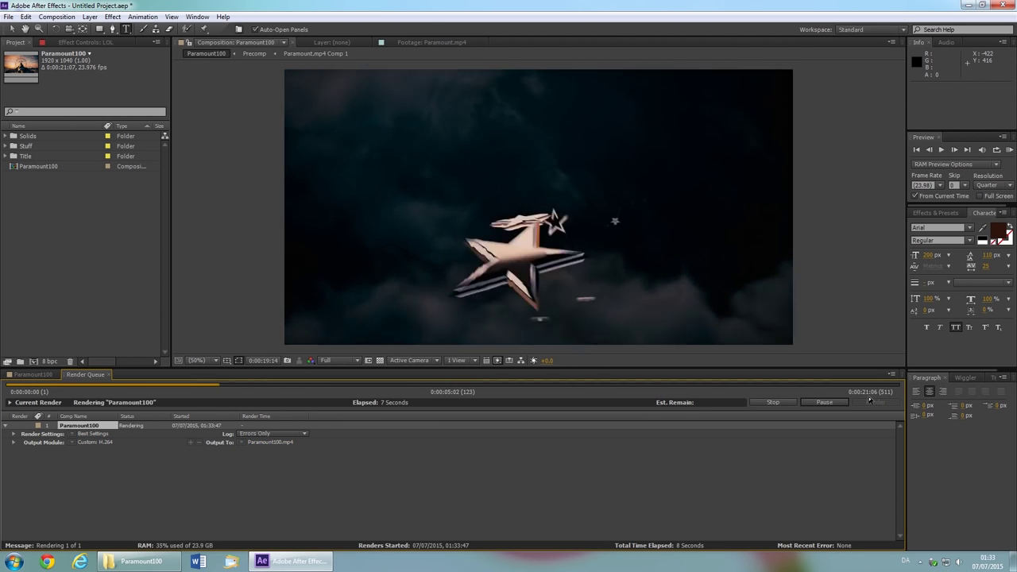